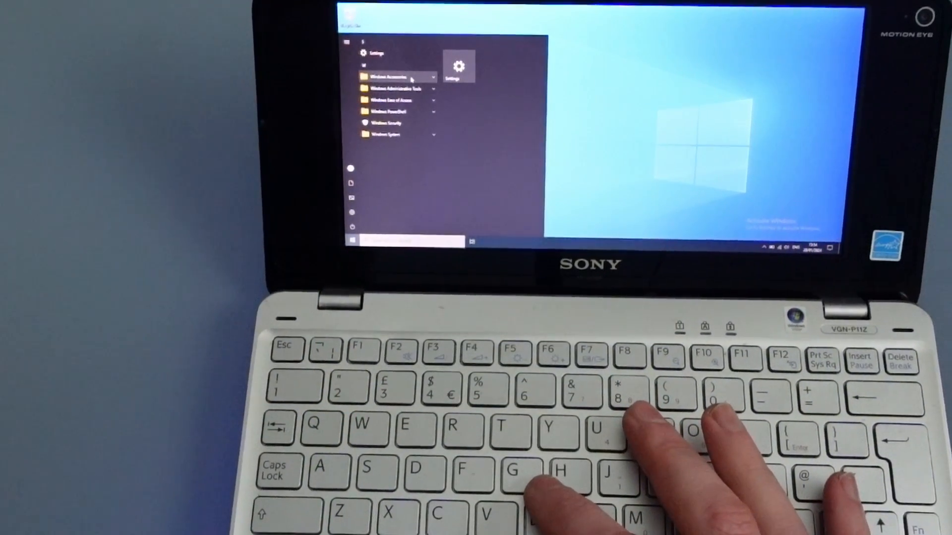
Expand the Windows Accessories folder to reveal Calculator, Notepad and Paint.
left_click(393, 77)
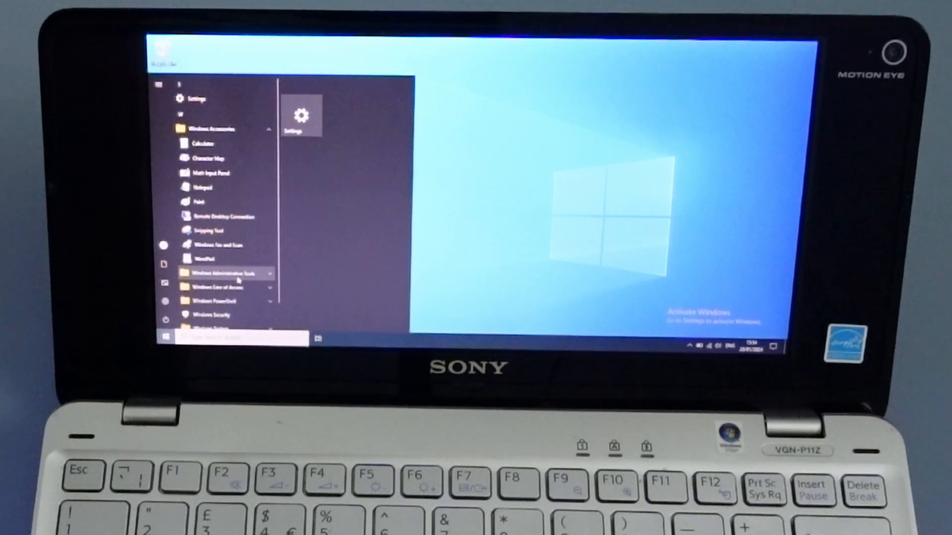
left_click(230, 272)
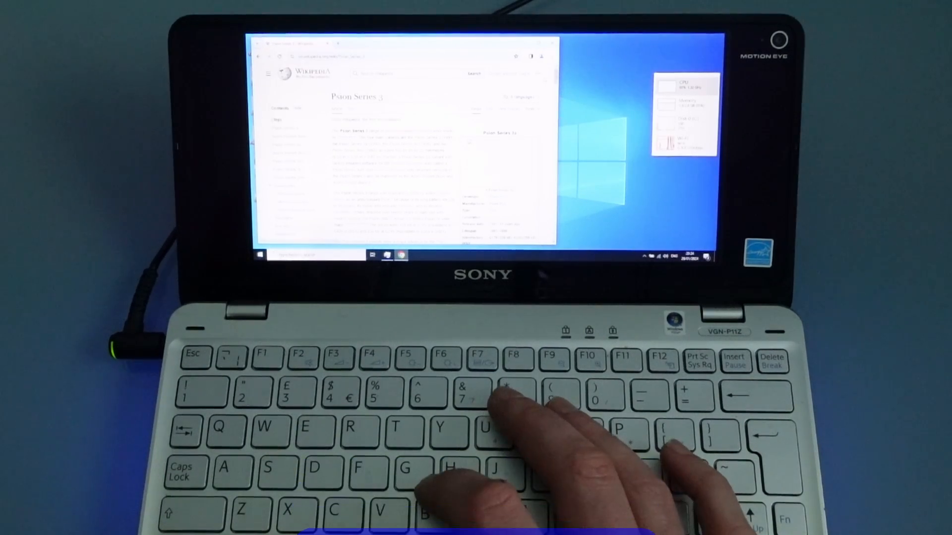
scroll("down", 3)
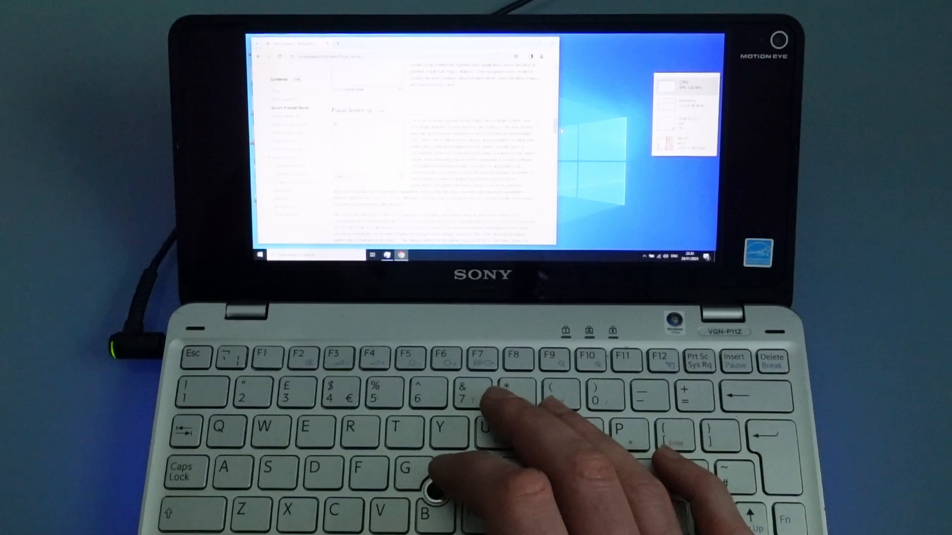